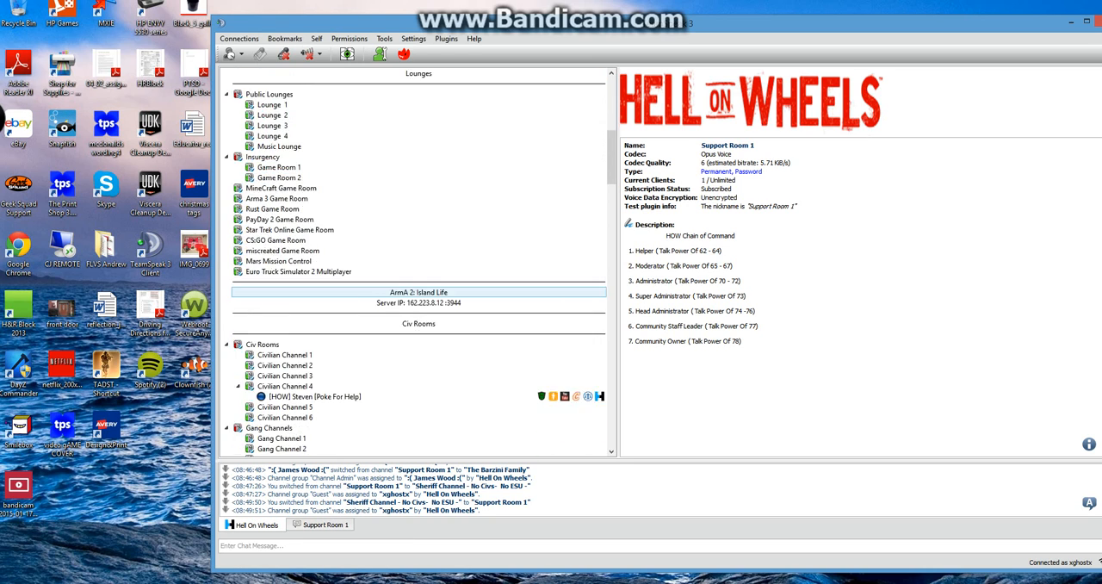
Scroll the channel tree to locate Support Room 1 before joining it.
scroll(down, 3)
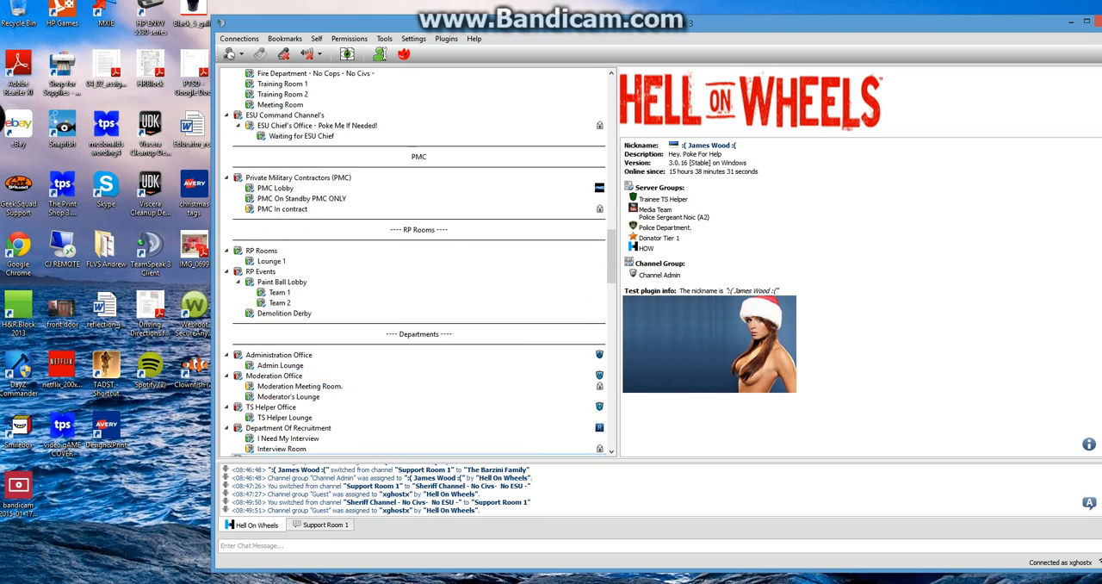
scroll(down, 3)
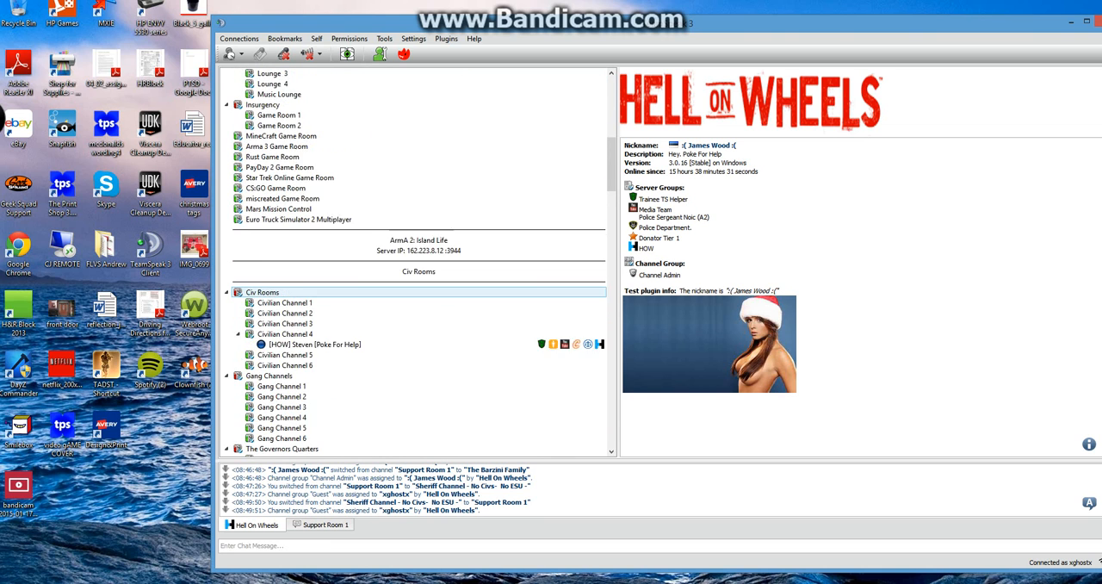
scroll(up, 3)
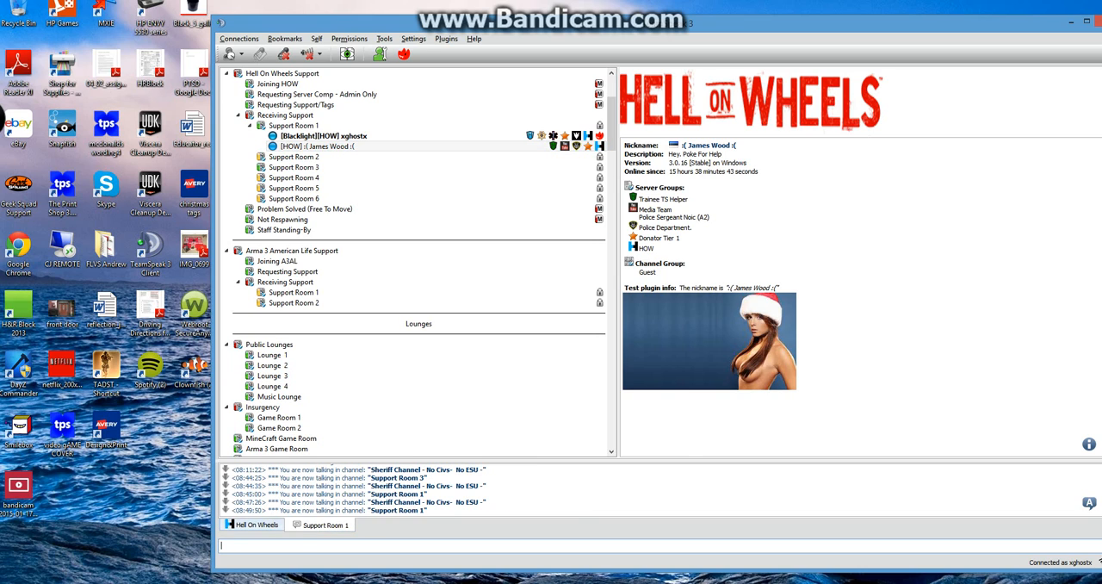
click(272, 365)
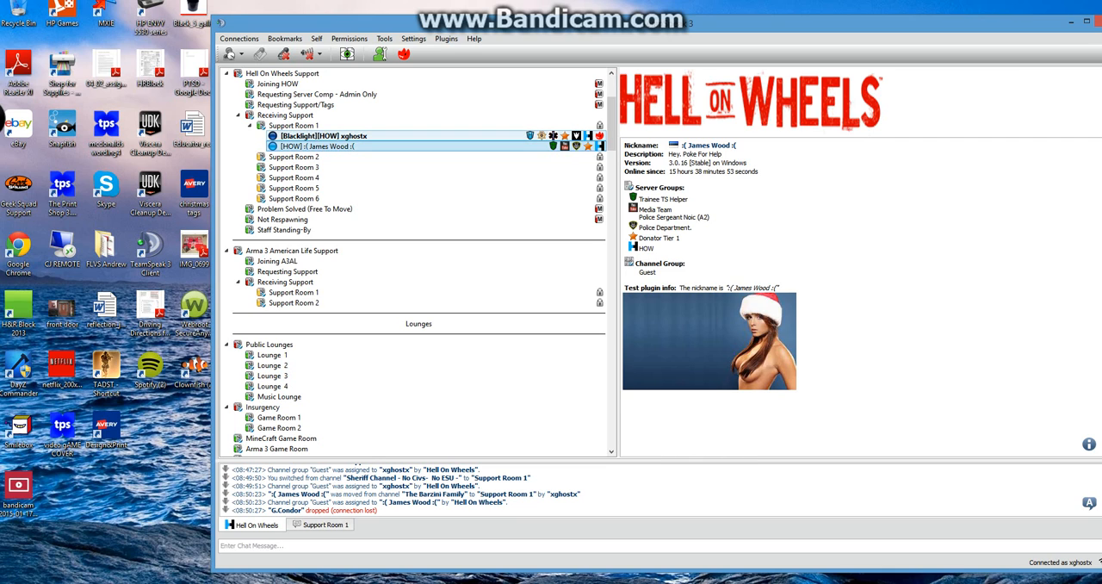
click(323, 134)
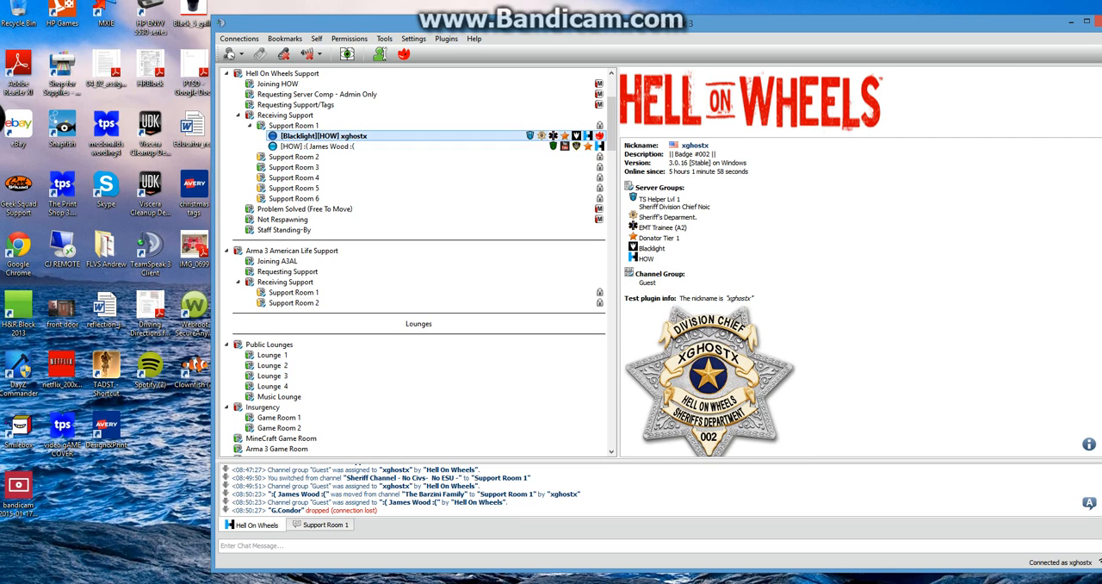
click(310, 144)
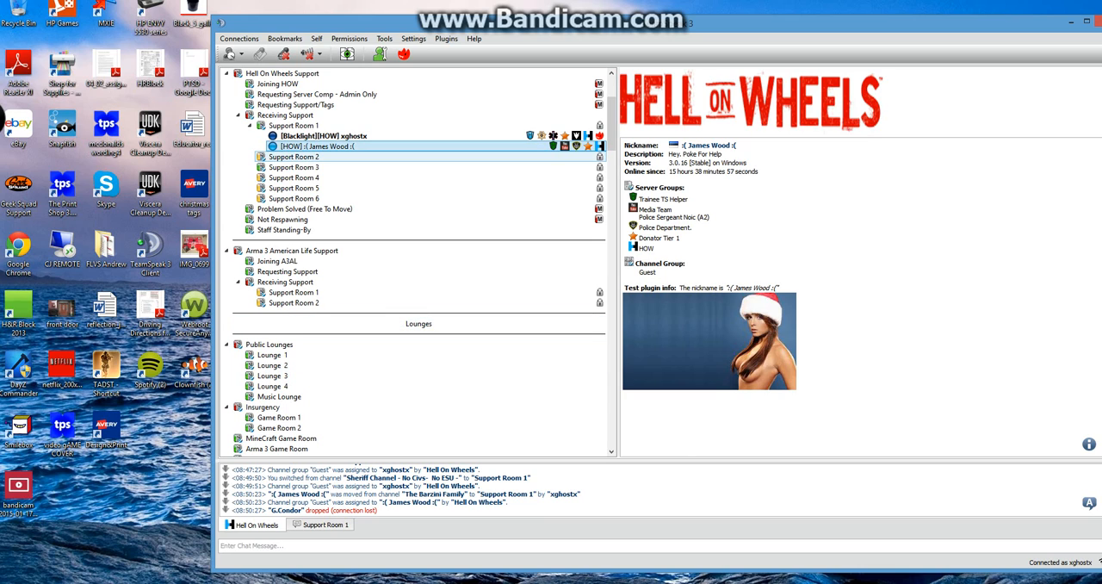
click(293, 198)
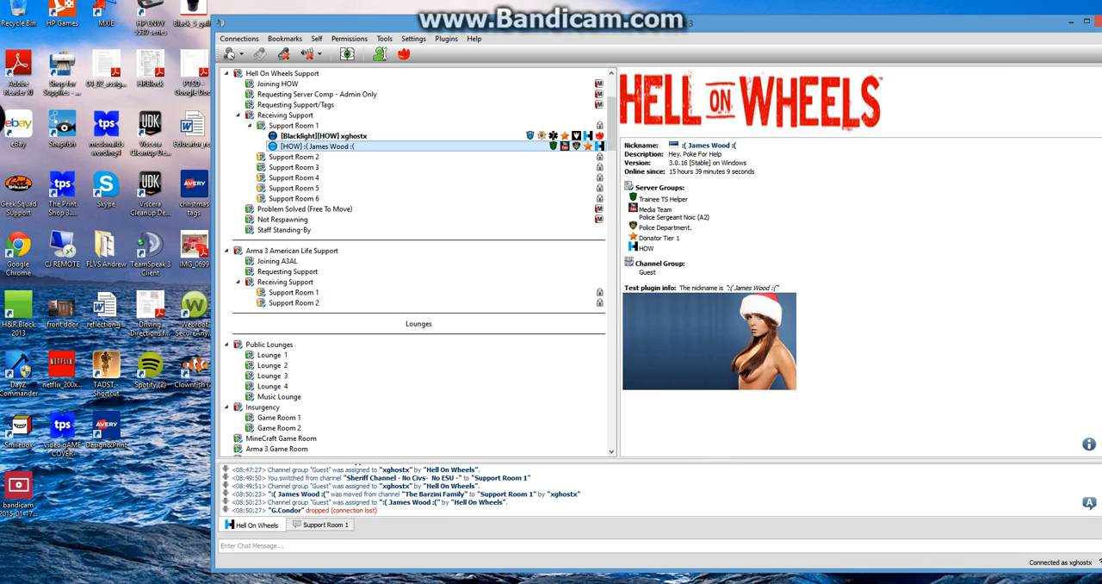
click(295, 188)
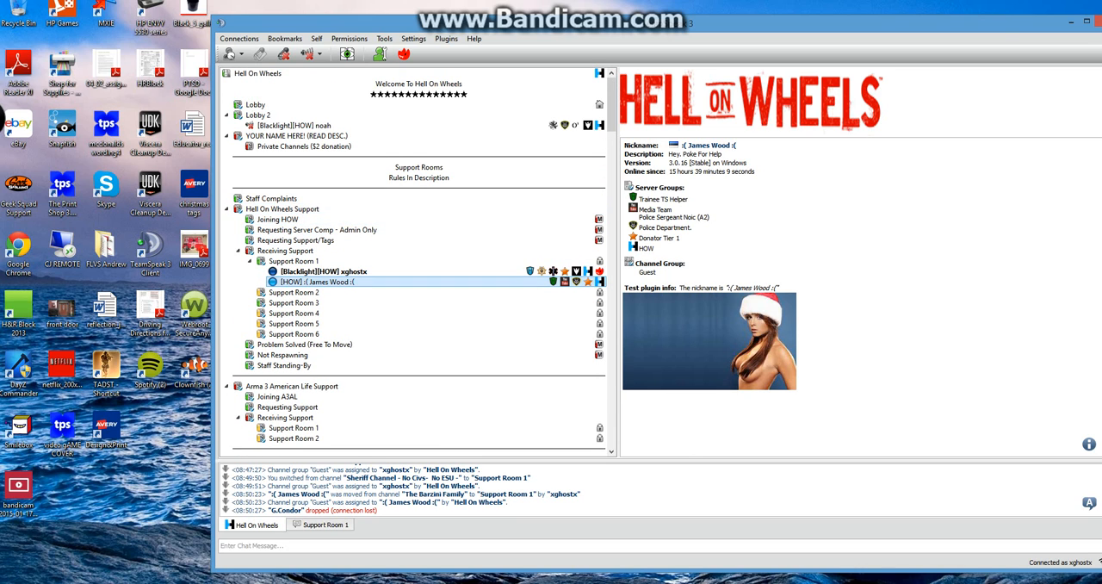
click(327, 273)
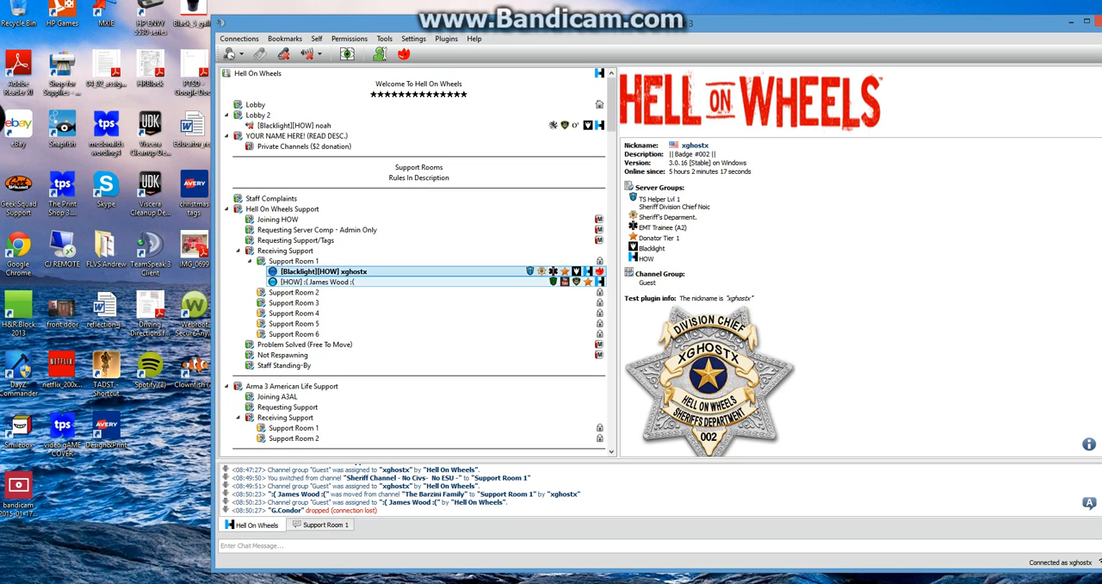
click(316, 283)
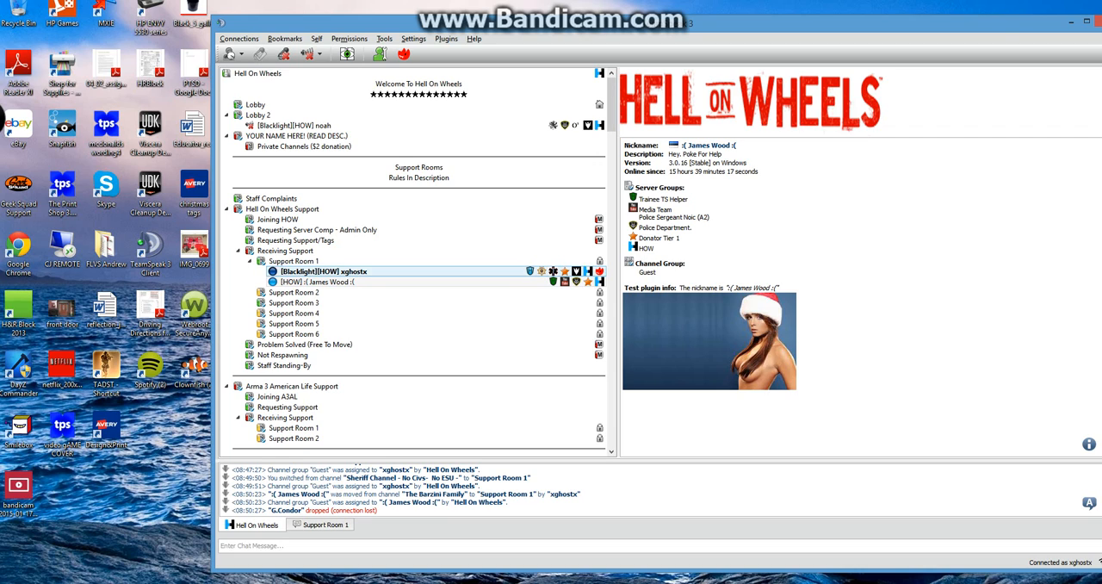
click(315, 282)
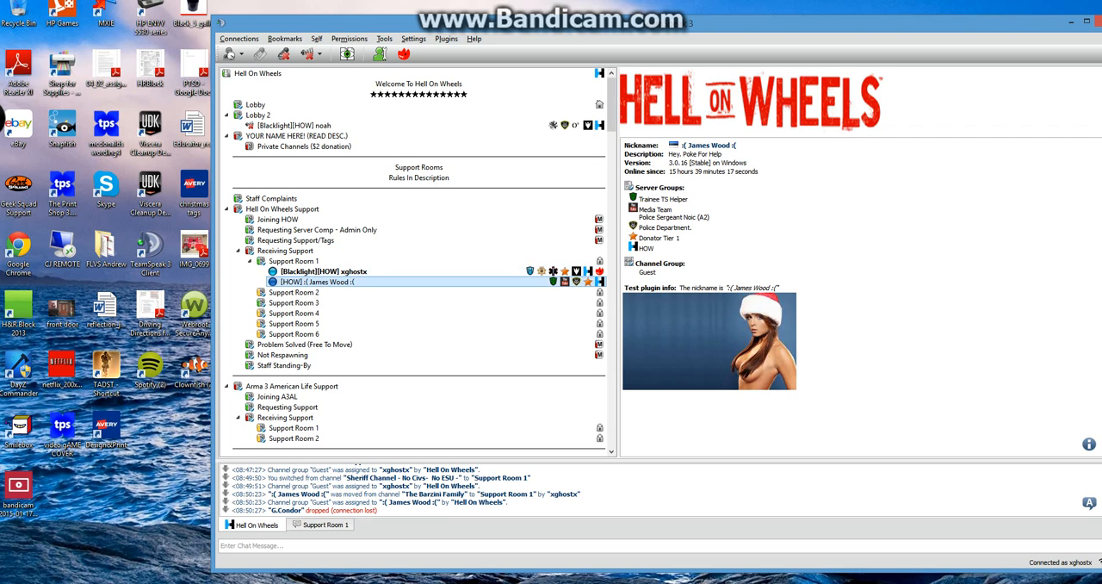
click(319, 272)
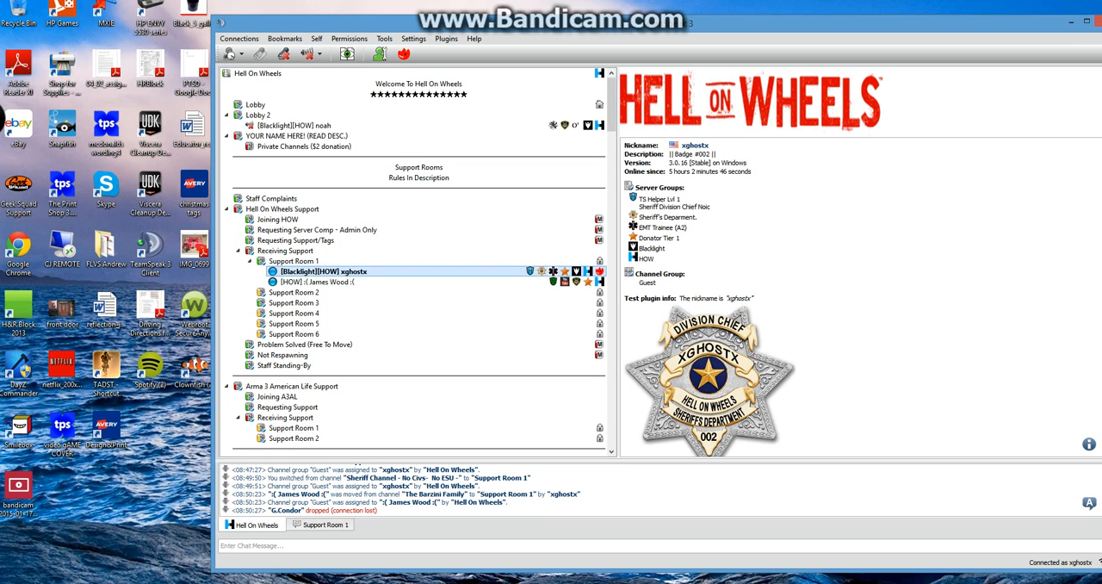
click(317, 282)
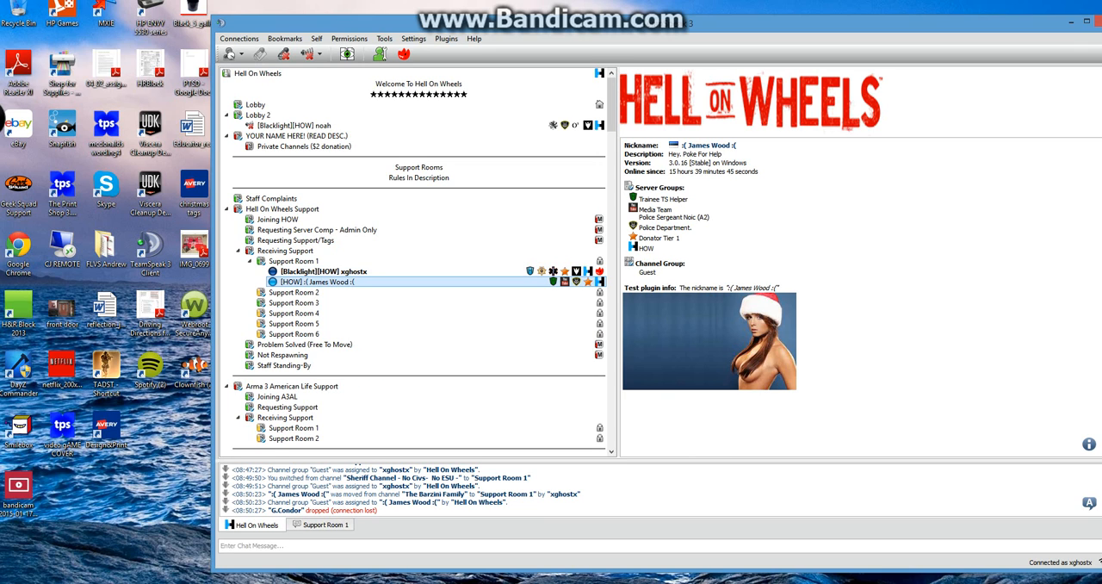